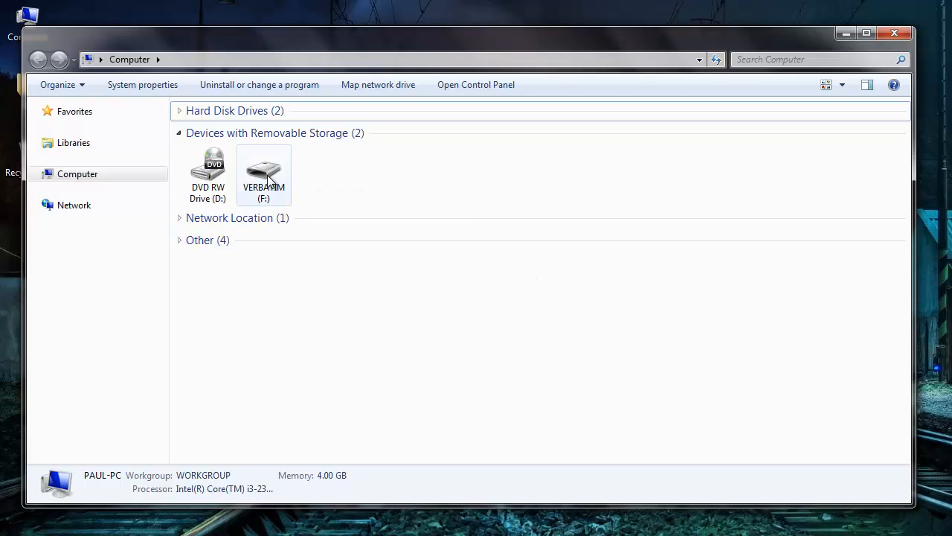
View the contents of the VERBATIM (F:) flash drive, which shows as empty.
{"action": "double_click", "coordinate": [263, 167]}
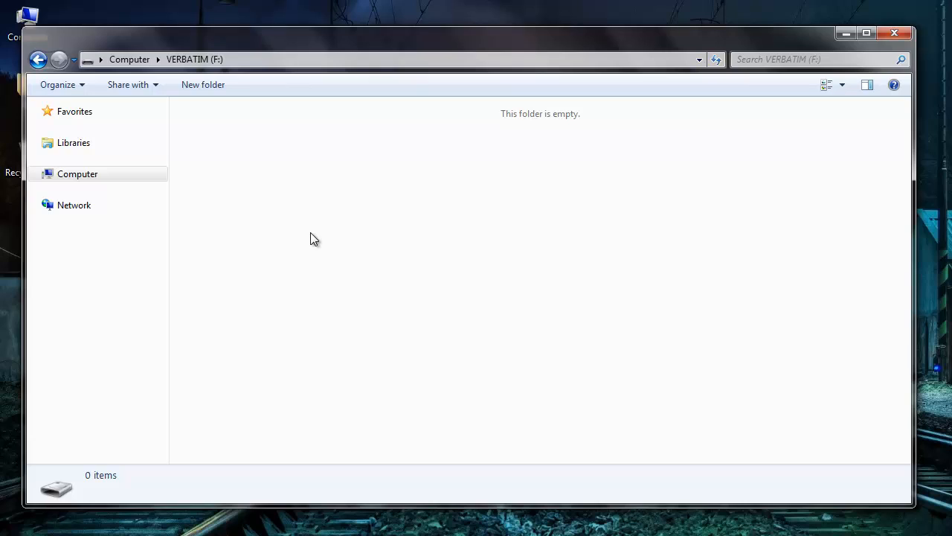
{"action": "mouse_move", "coordinate": [320, 259]}
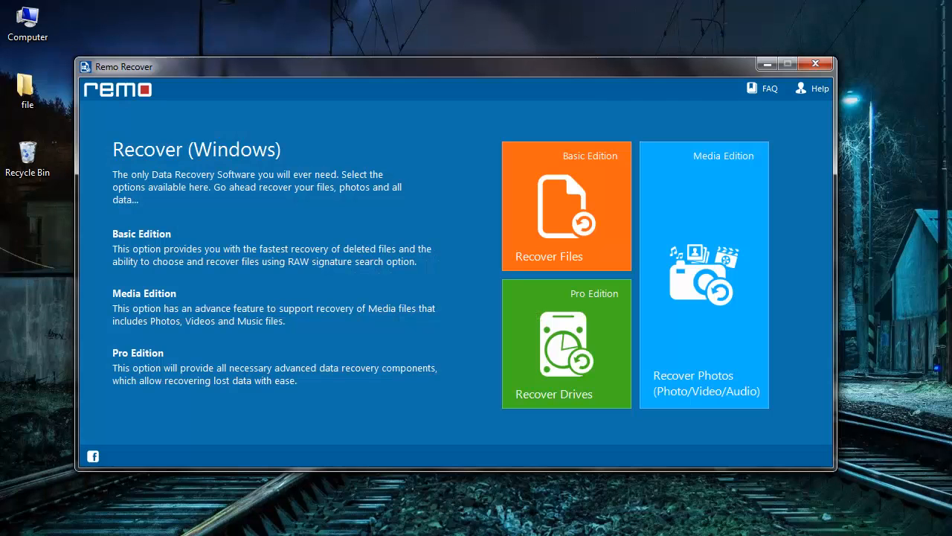
{"action": "mouse_move", "coordinate": [720, 425]}
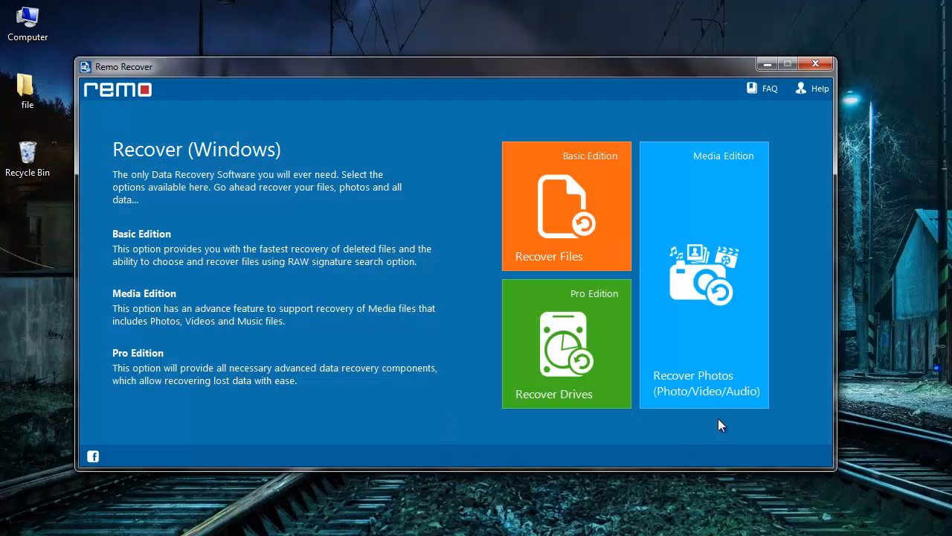
{"action": "mouse_move", "coordinate": [717, 339]}
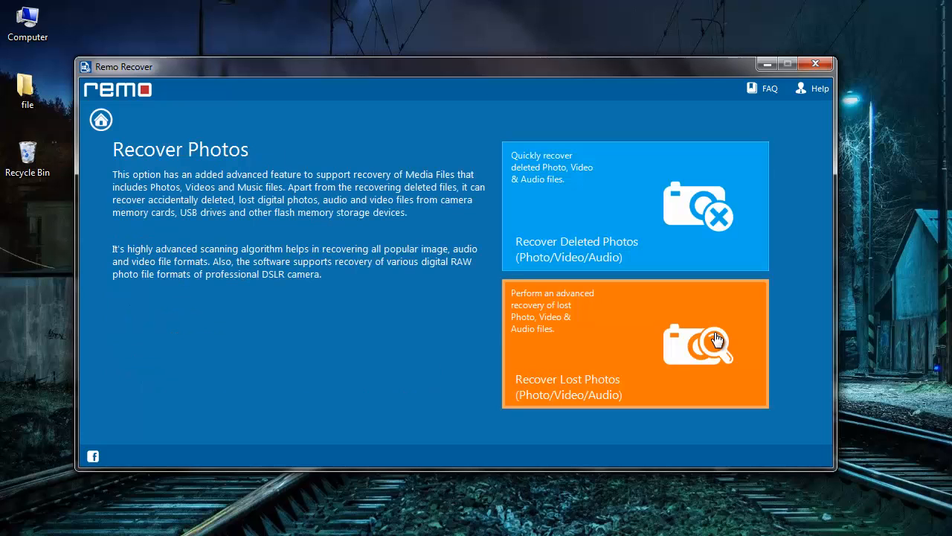
{"action": "mouse_move", "coordinate": [717, 253]}
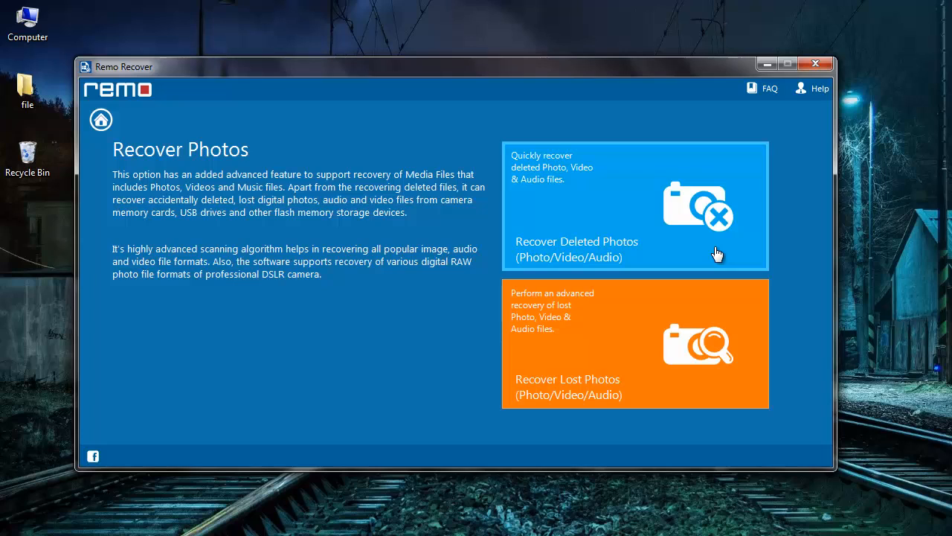
{"action": "mouse_move", "coordinate": [729, 389]}
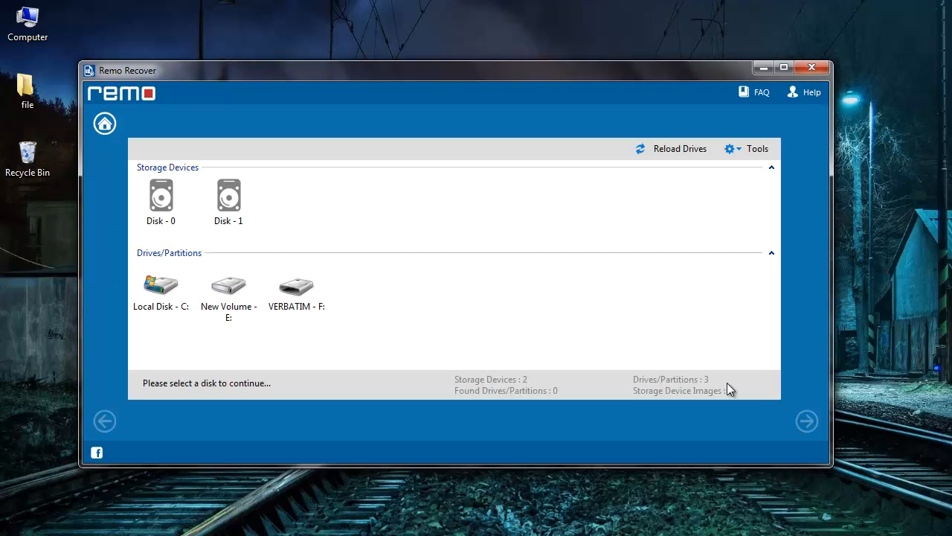
{"action": "mouse_move", "coordinate": [336, 295]}
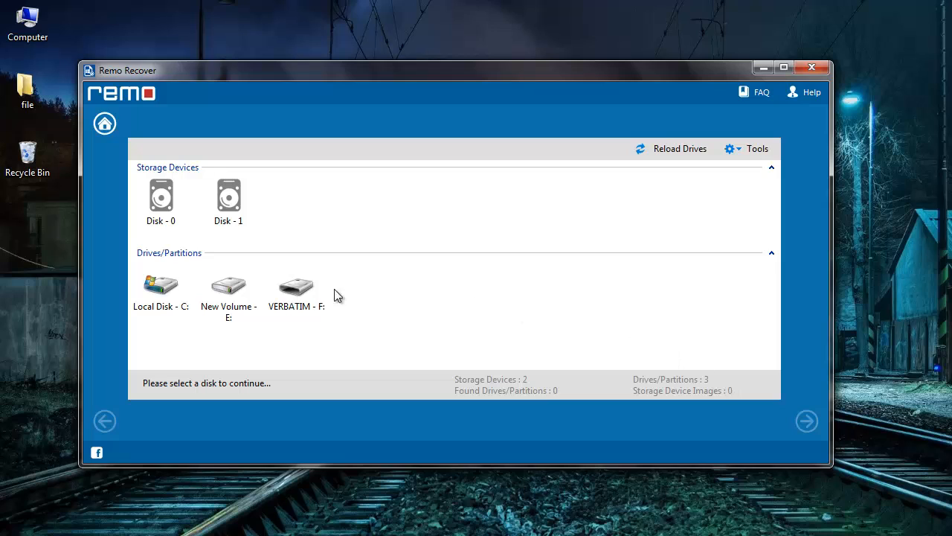
Select the VERBATIM - F: drive as the scan source and continue to file types.
{"action": "left_click", "coordinate": [296, 286]}
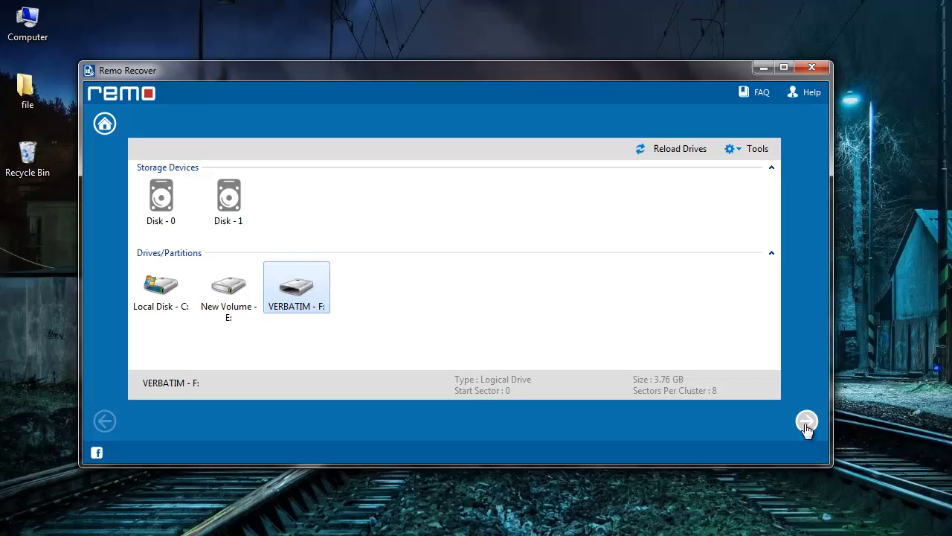
{"action": "left_click", "coordinate": [807, 420]}
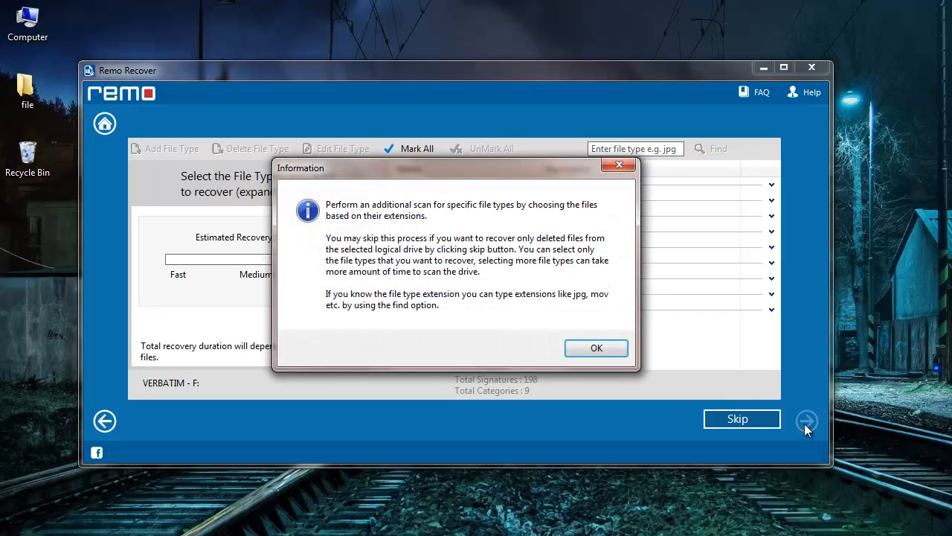
Dismiss the notice, mark .jpeg under Picture, and scan the drive for those files.
{"action": "left_click", "coordinate": [596, 348]}
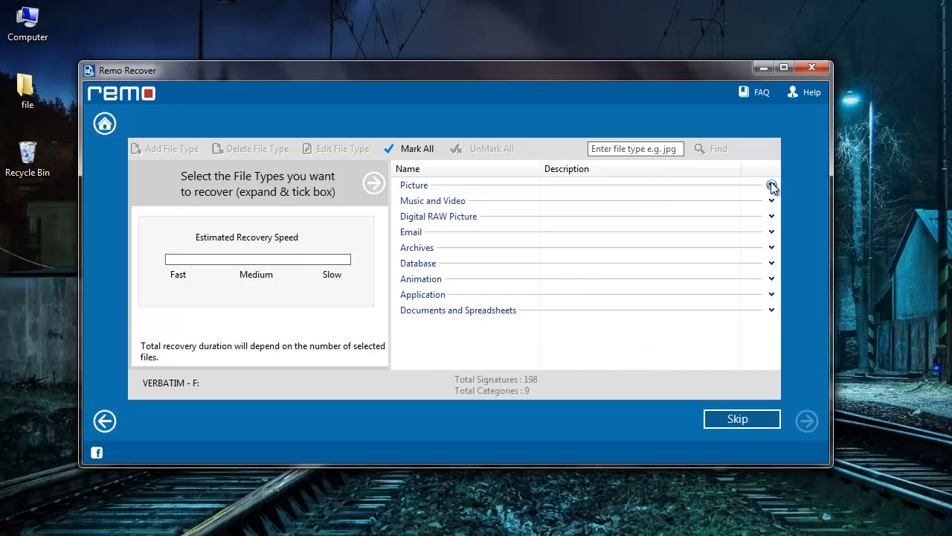
{"action": "left_click", "coordinate": [771, 184]}
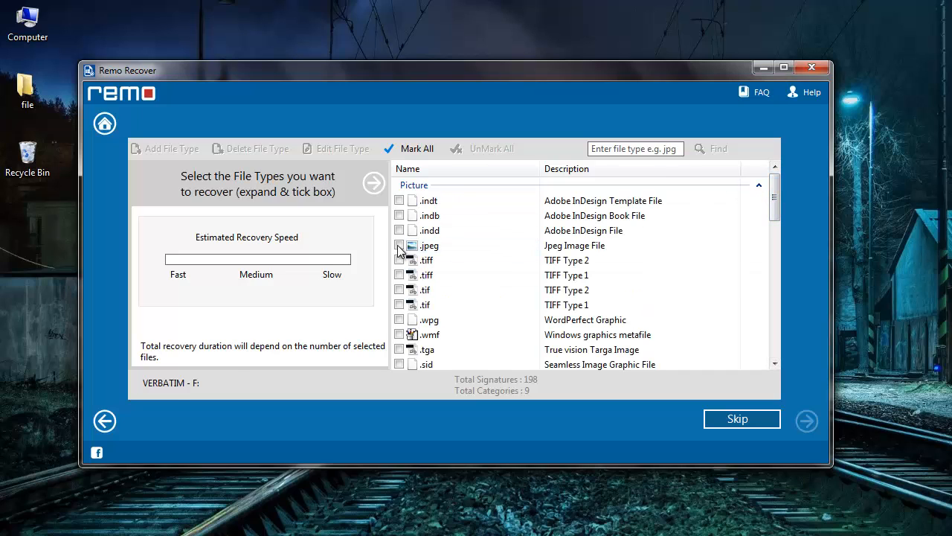
{"action": "left_click", "coordinate": [398, 244]}
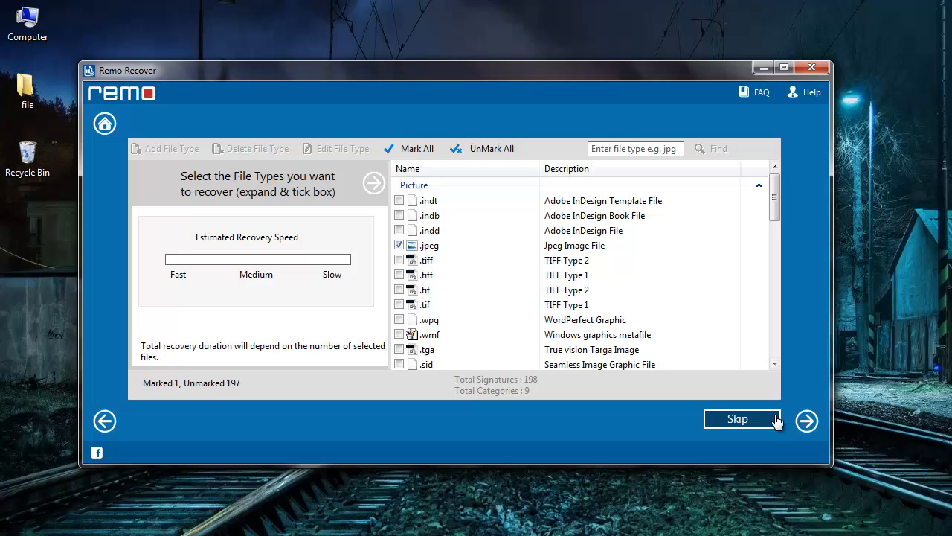
{"action": "mouse_move", "coordinate": [771, 422]}
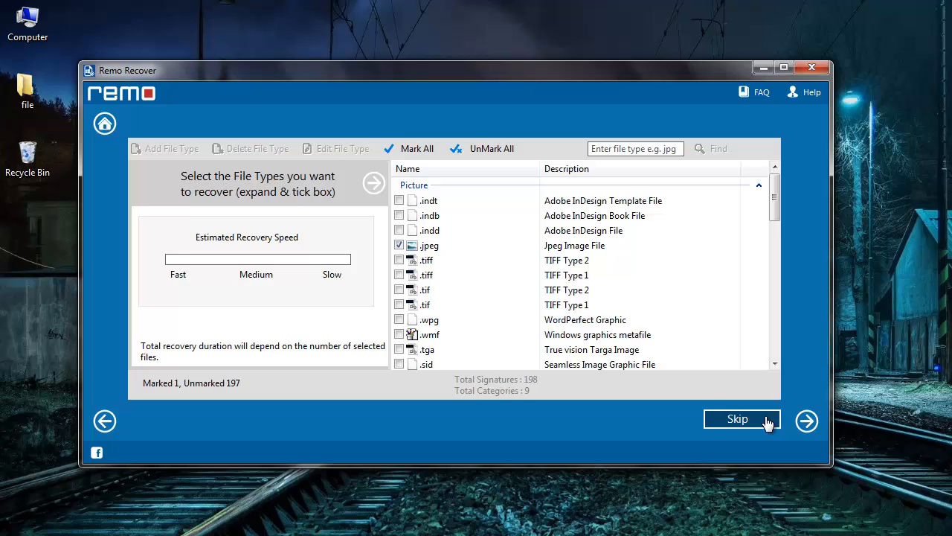
{"action": "mouse_move", "coordinate": [807, 421]}
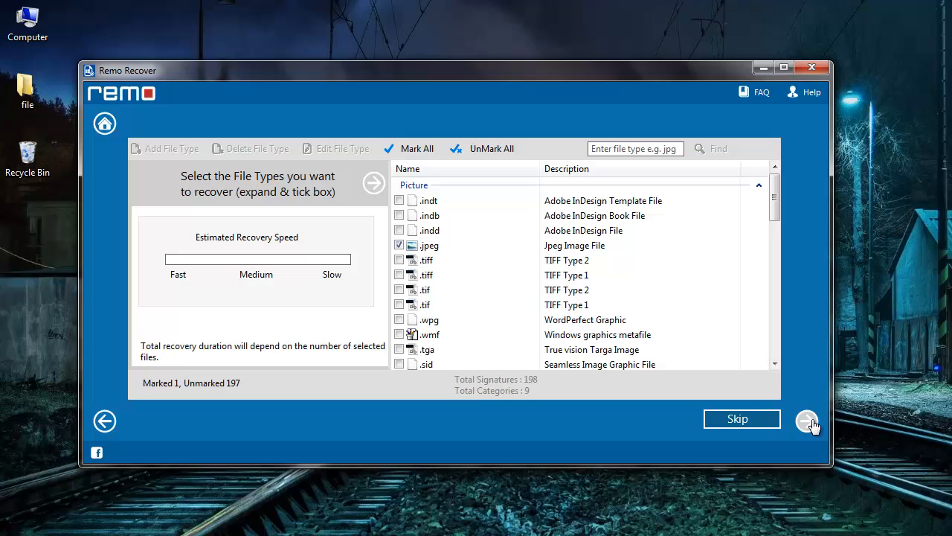
{"action": "left_click", "coordinate": [807, 420]}
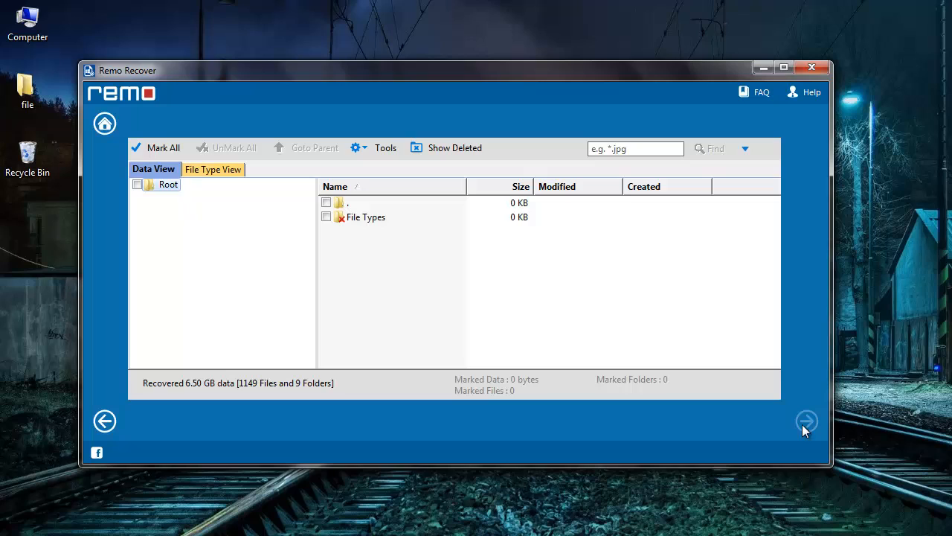
{"action": "mouse_move", "coordinate": [151, 176]}
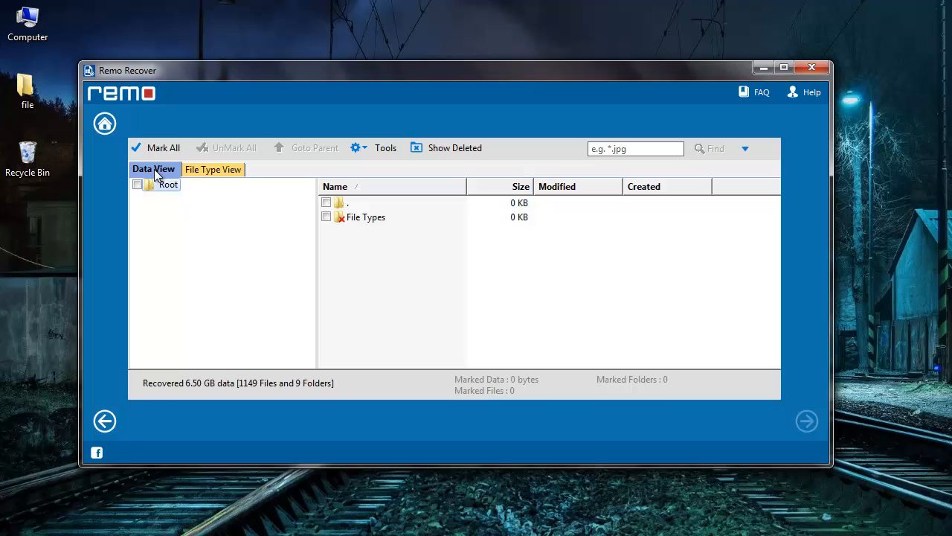
In File Type View, mark the JPG[714] group for recovery and continue to saving.
{"action": "left_click", "coordinate": [211, 170]}
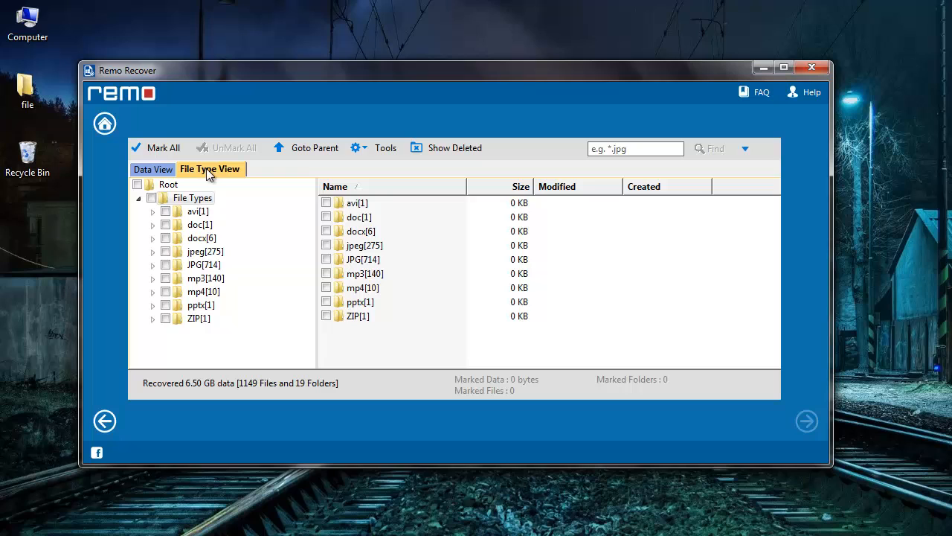
{"action": "mouse_move", "coordinate": [211, 306]}
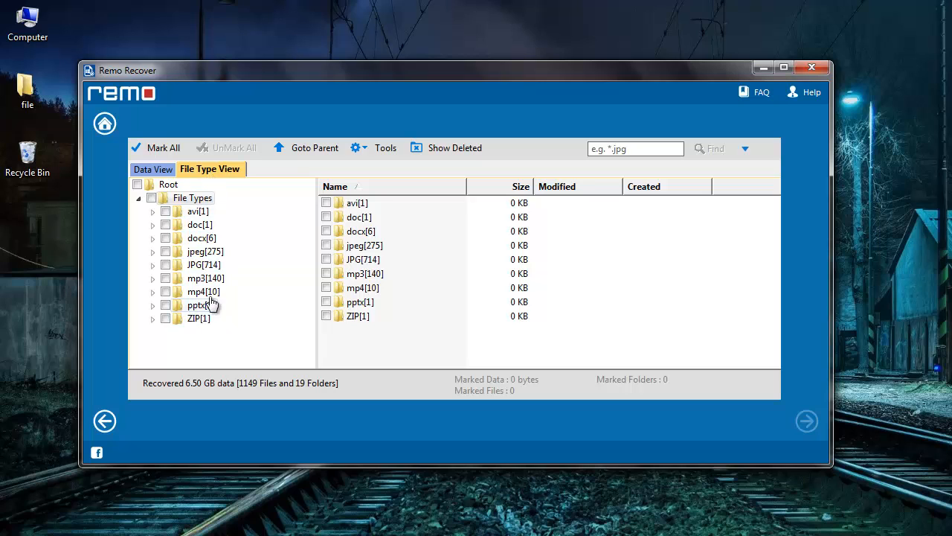
{"action": "mouse_move", "coordinate": [165, 256]}
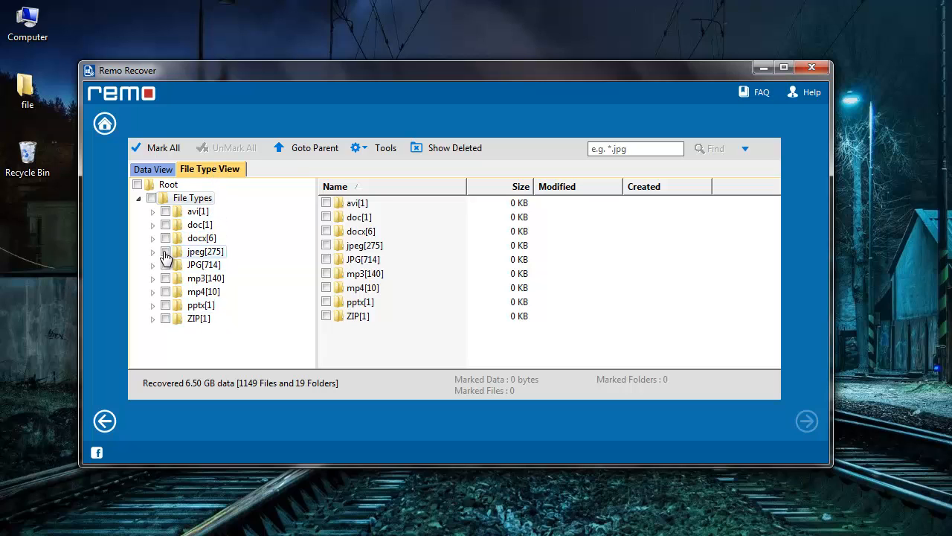
{"action": "left_click", "coordinate": [165, 265]}
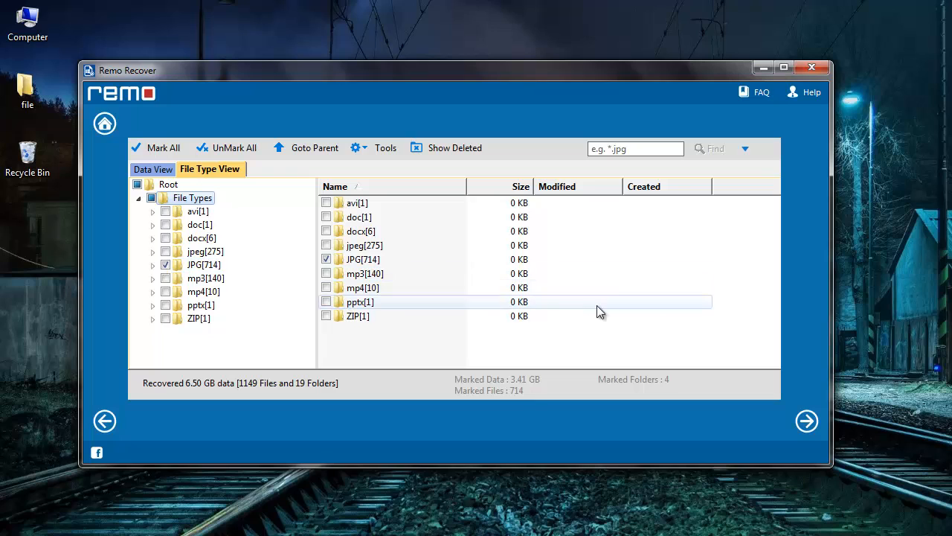
{"action": "left_click", "coordinate": [806, 420]}
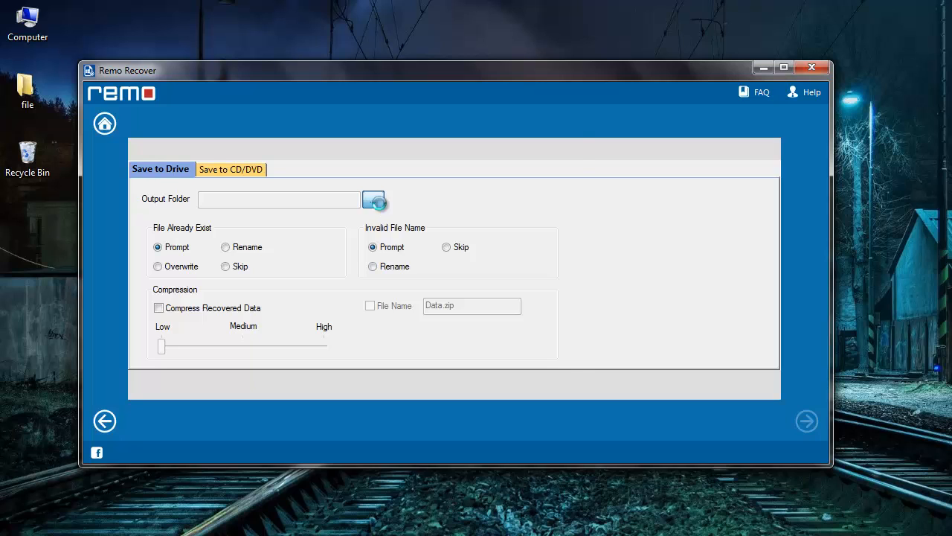
Set the output folder to 'file' on the Desktop and save the marked JPGs there.
{"action": "left_click", "coordinate": [375, 199]}
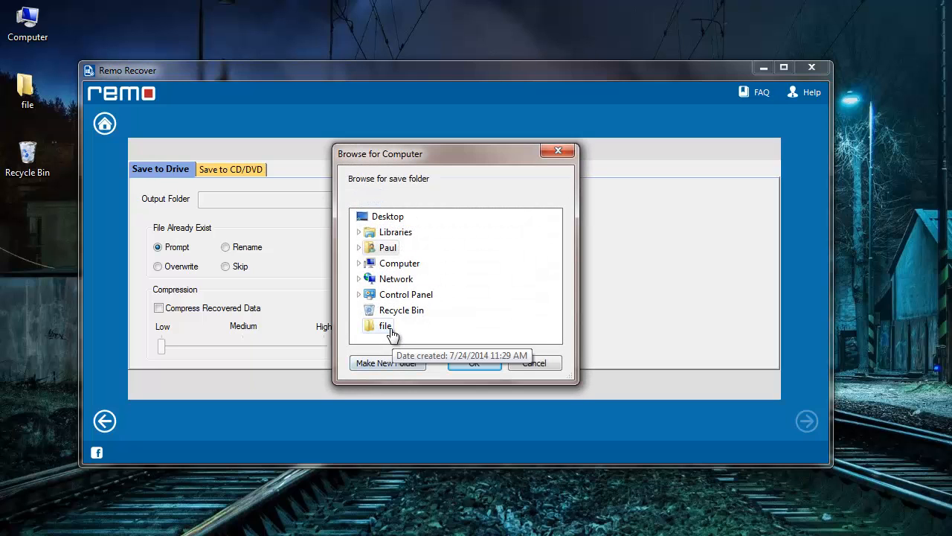
{"action": "left_click", "coordinate": [473, 363]}
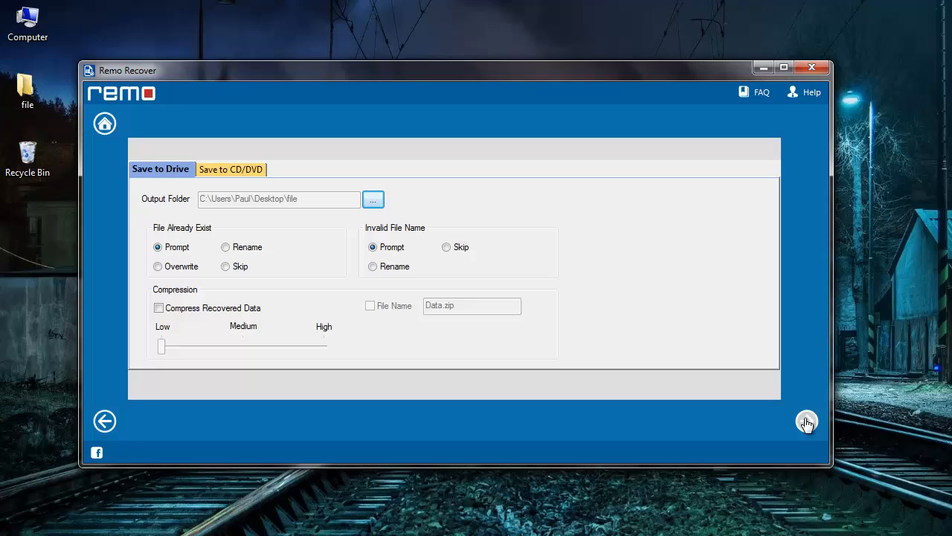
{"action": "left_click", "coordinate": [807, 420]}
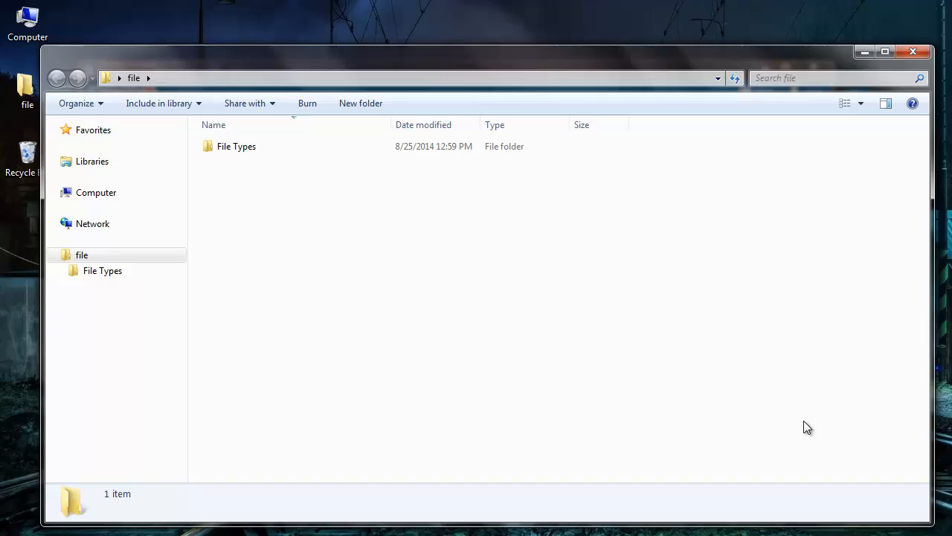
{"action": "mouse_move", "coordinate": [291, 173]}
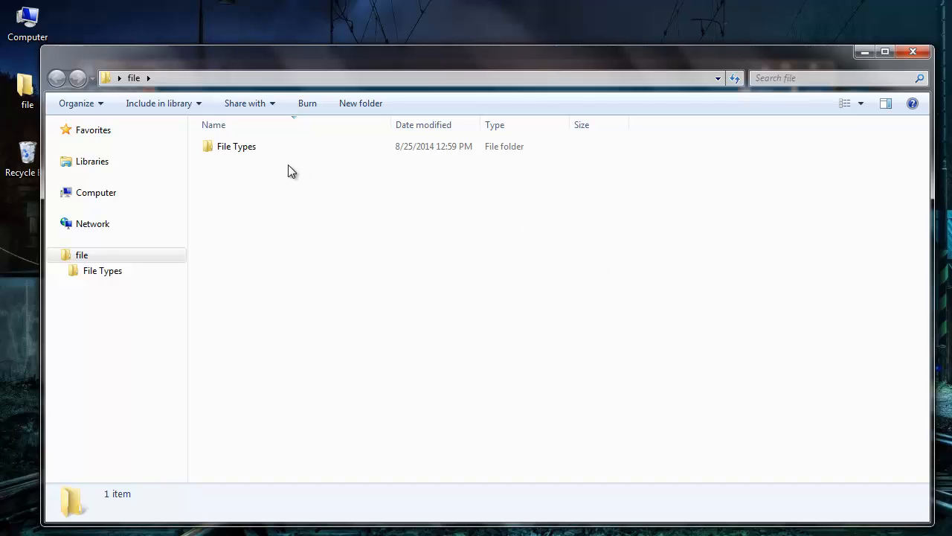
Browse File Types > JPG[714] and scroll through the 714 recovered XSC photos.
{"action": "double_click", "coordinate": [237, 146]}
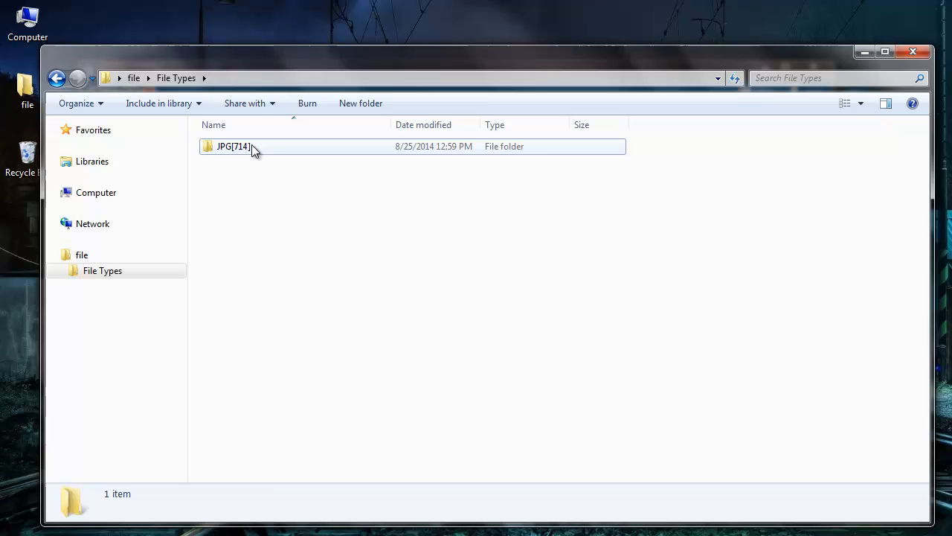
{"action": "double_click", "coordinate": [232, 146]}
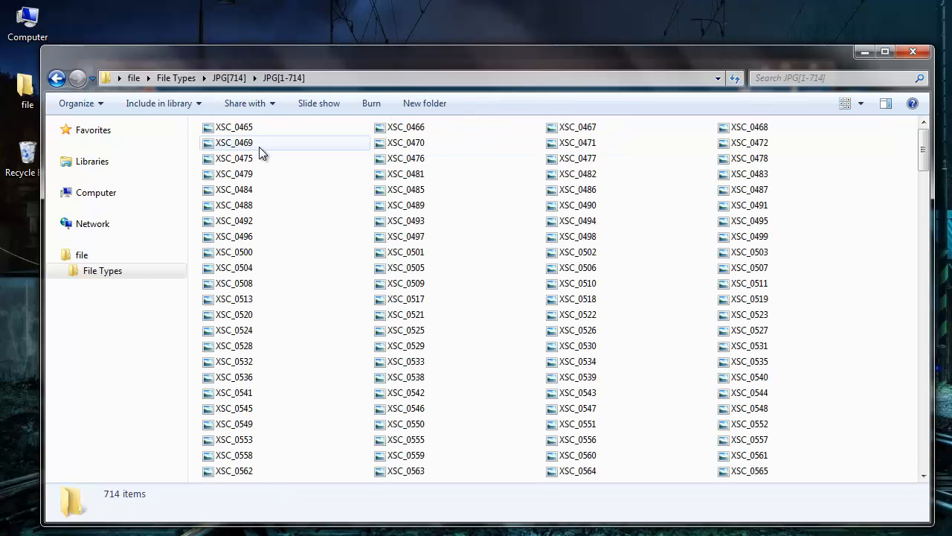
{"action": "mouse_move", "coordinate": [851, 172]}
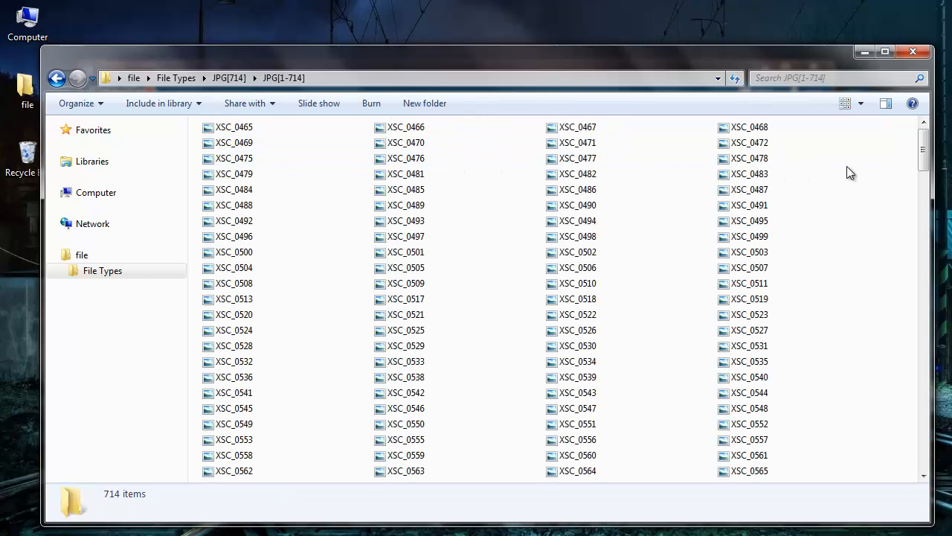
{"action": "scroll", "scroll_direction": "down", "scroll_amount": 3}
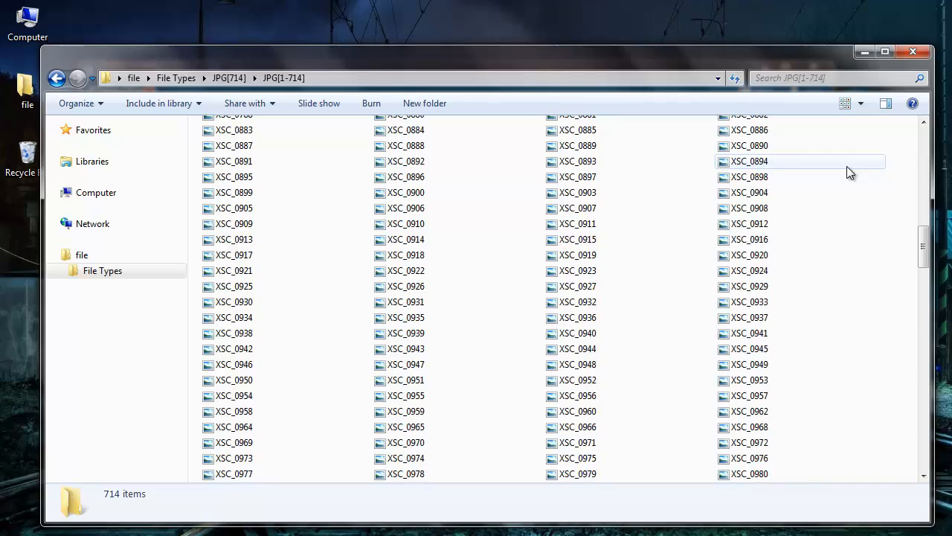
{"action": "scroll", "scroll_direction": "down", "scroll_amount": 3}
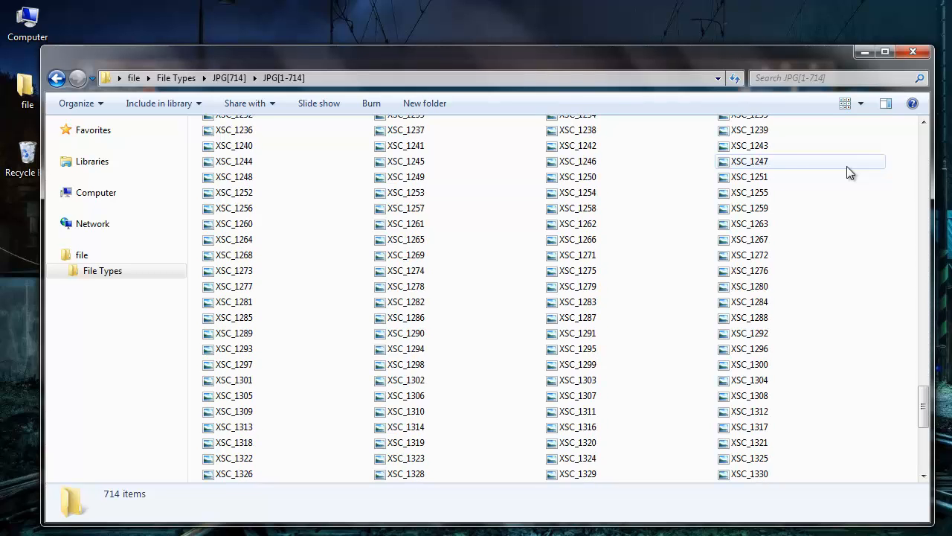
{"action": "scroll", "scroll_direction": "down", "scroll_amount": 3}
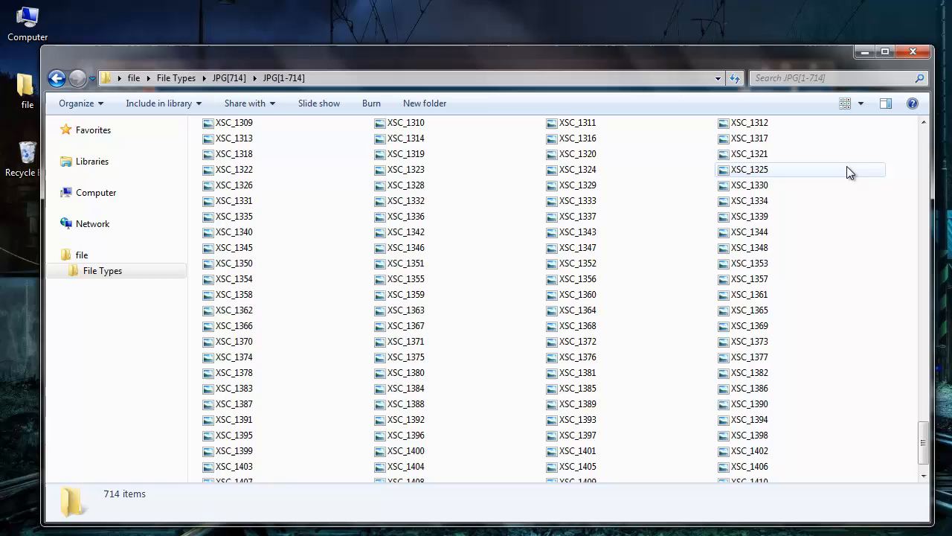
{"action": "scroll", "scroll_direction": "down", "scroll_amount": 3}
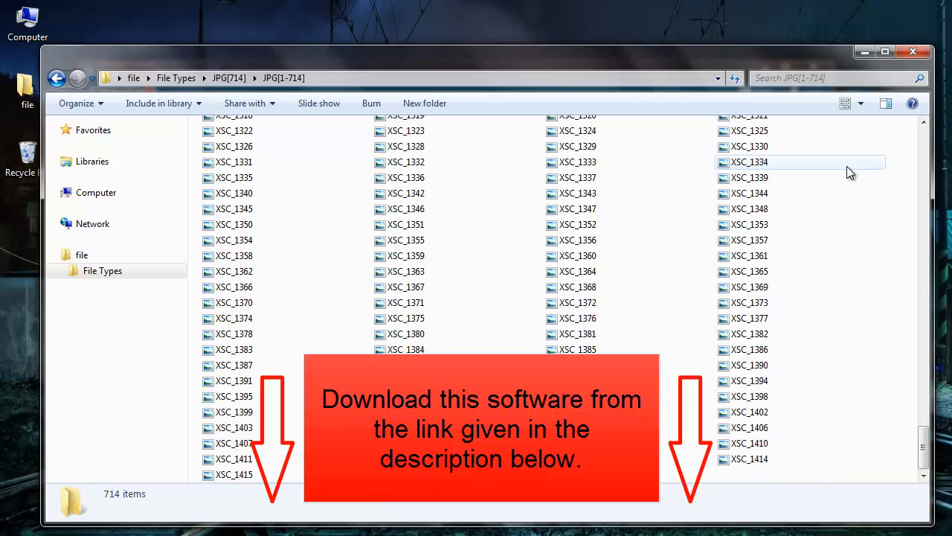
{"action": "mouse_move", "coordinate": [906, 182]}
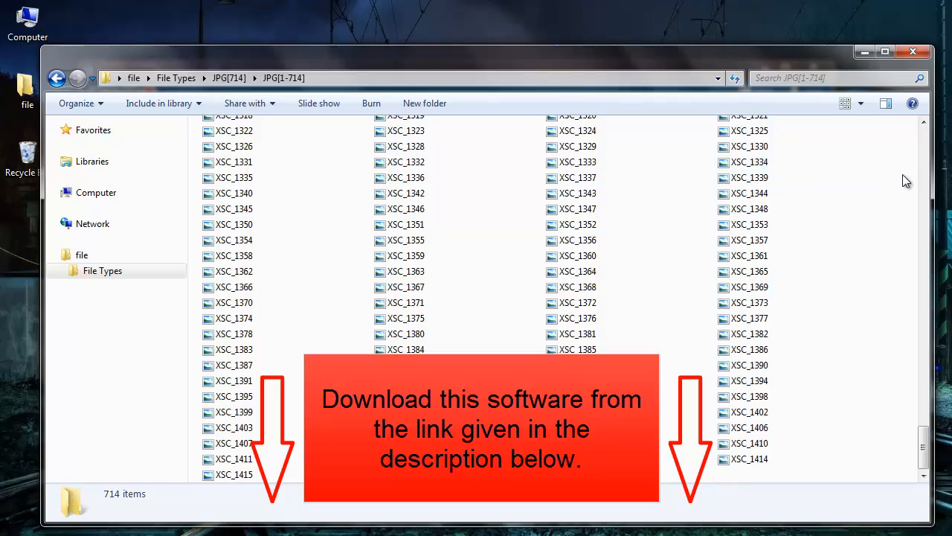